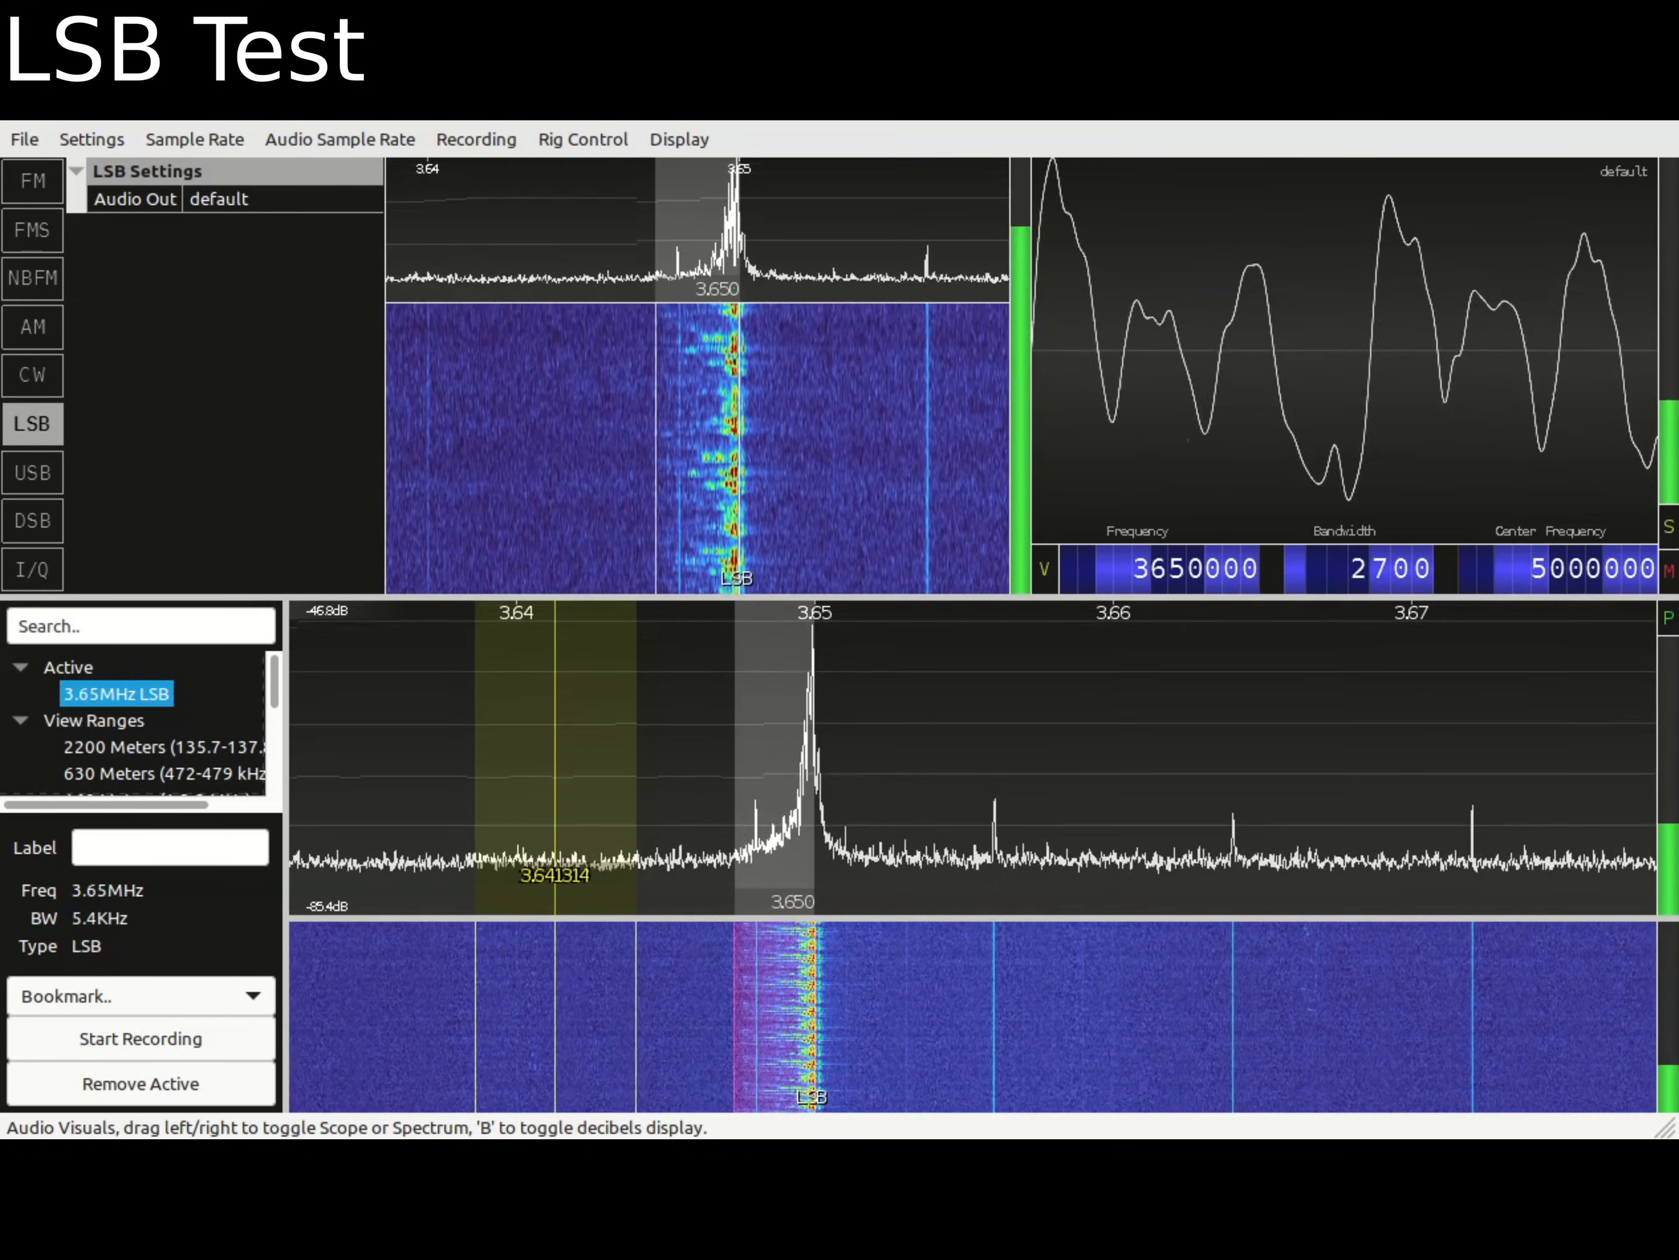
- Switch the 3.65 MHz signal from LSB to AM, then to NBFM at 12.5 kHz bandwidth
{"action": "left_click", "coordinate": [32, 327]}
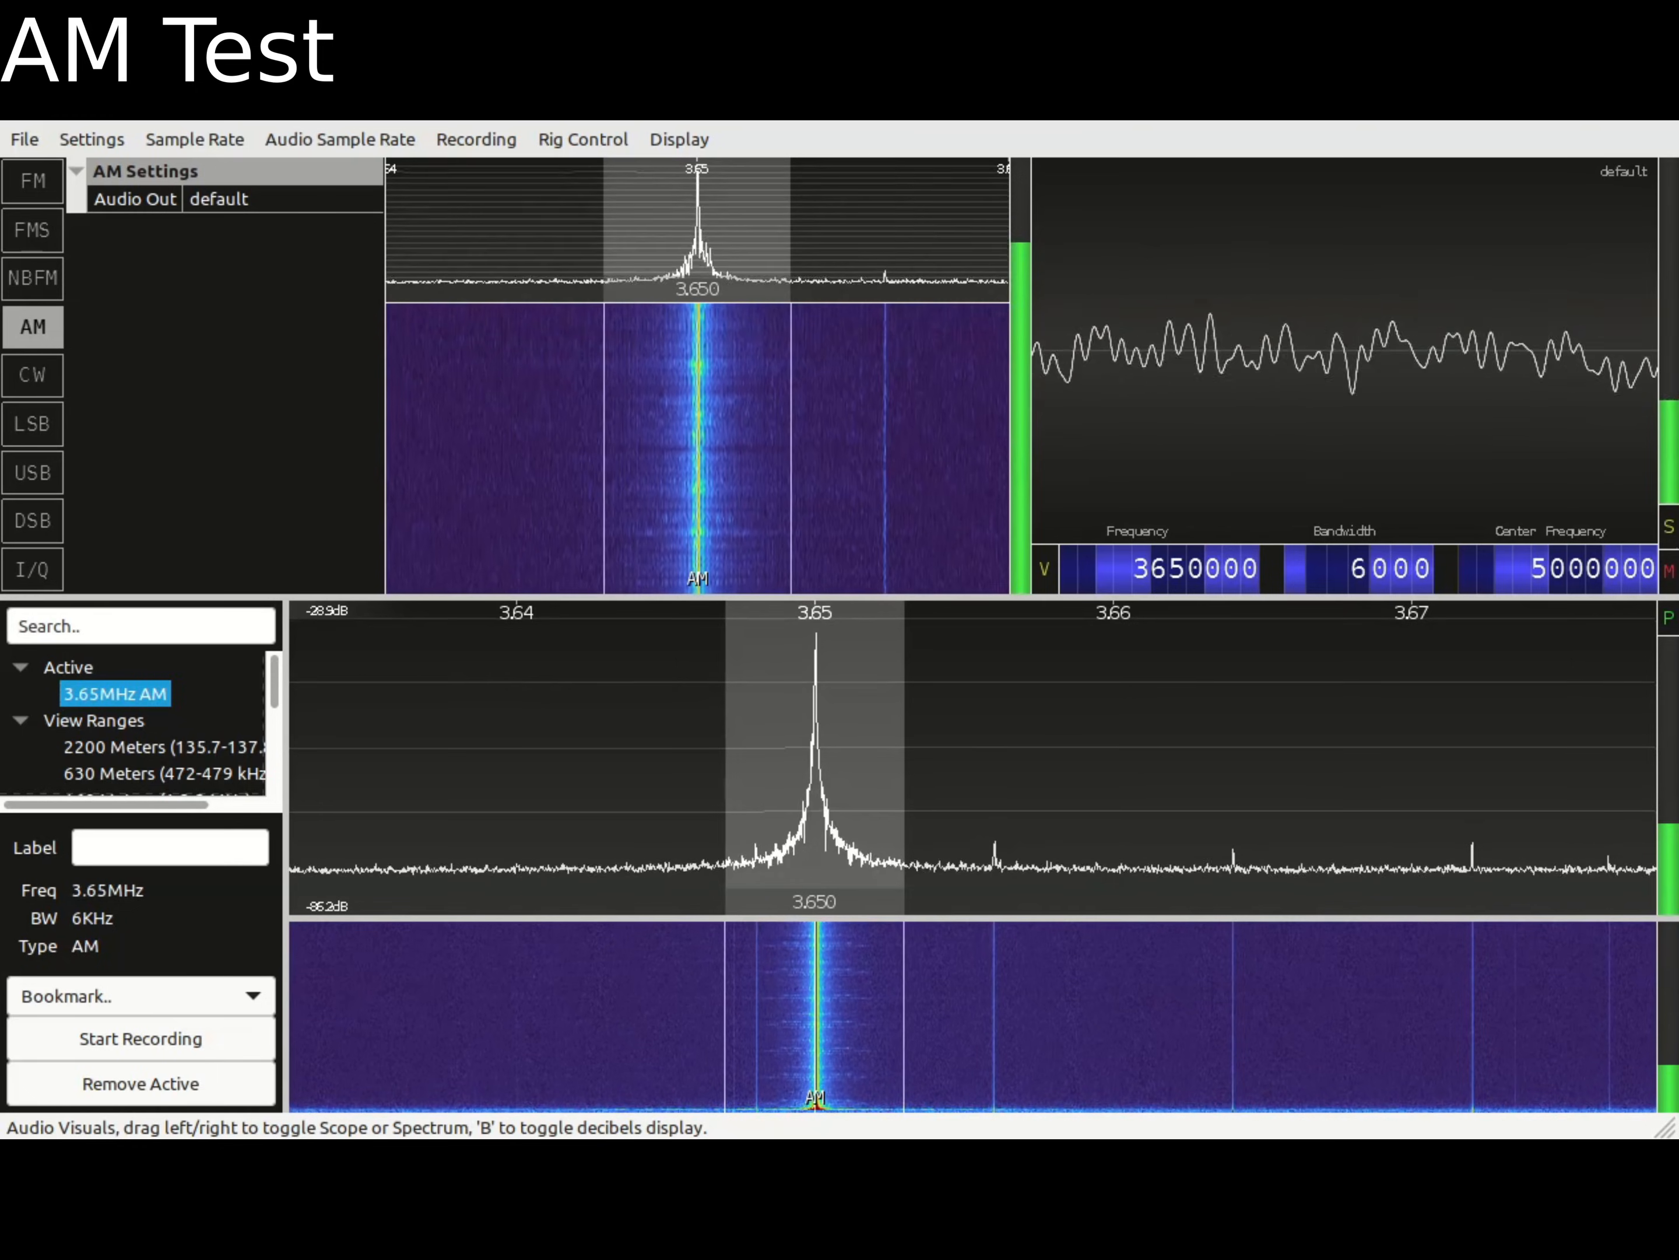
{"action": "left_click", "coordinate": [32, 277]}
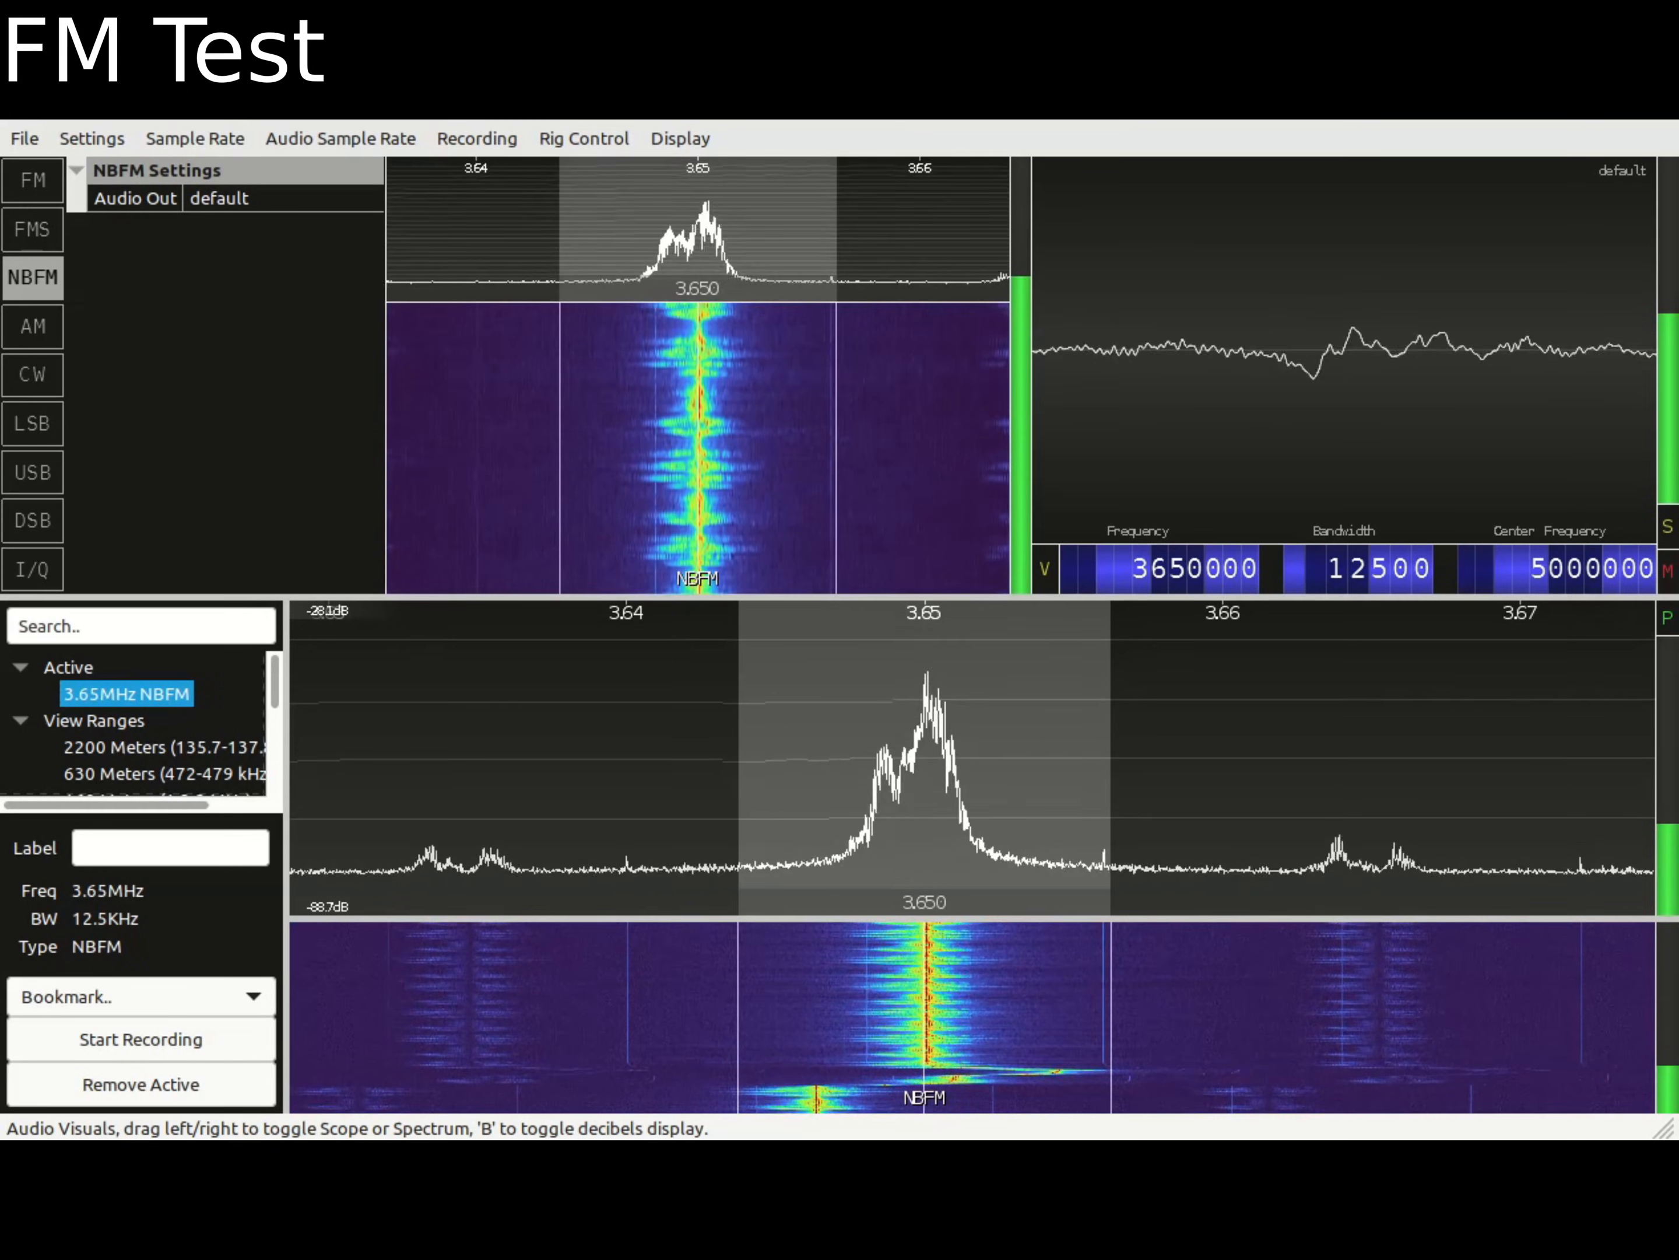